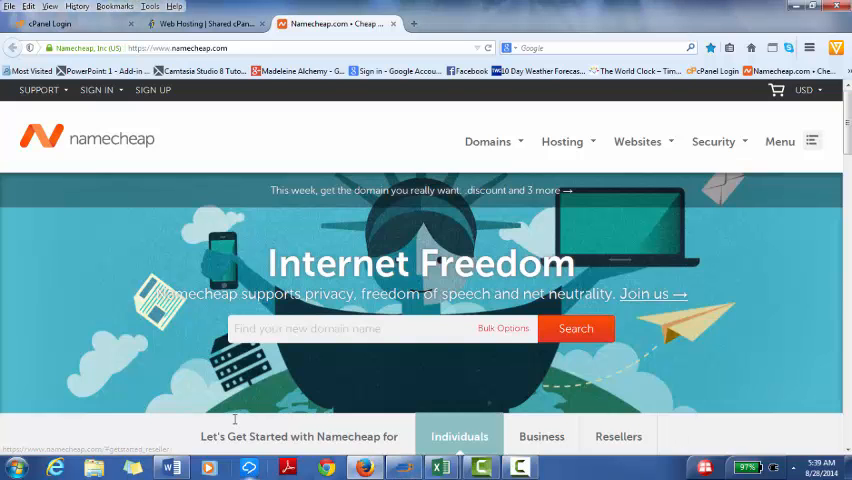
- Enter the Namecheap username and password and submit the sign-in form
left_click(95, 90)
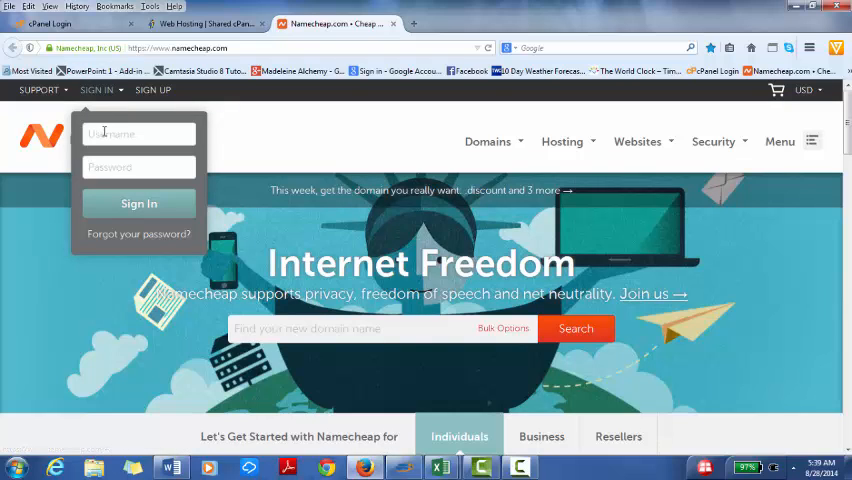
type("merinamadeleine")
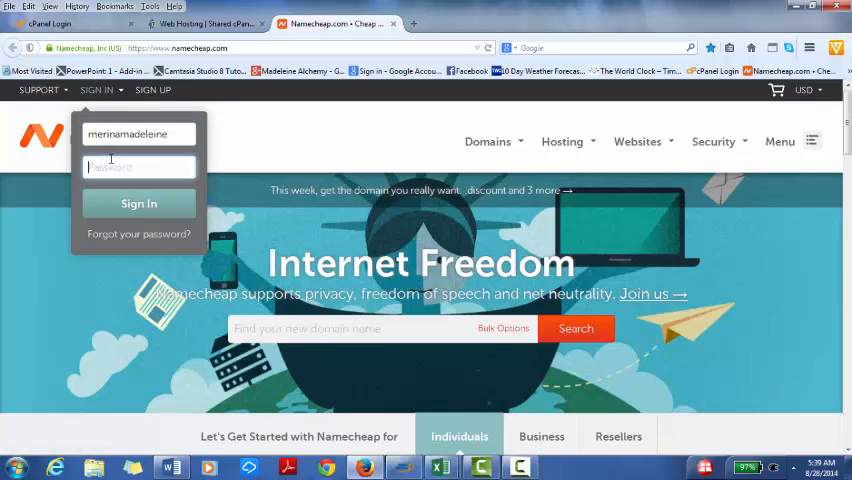
type("•")
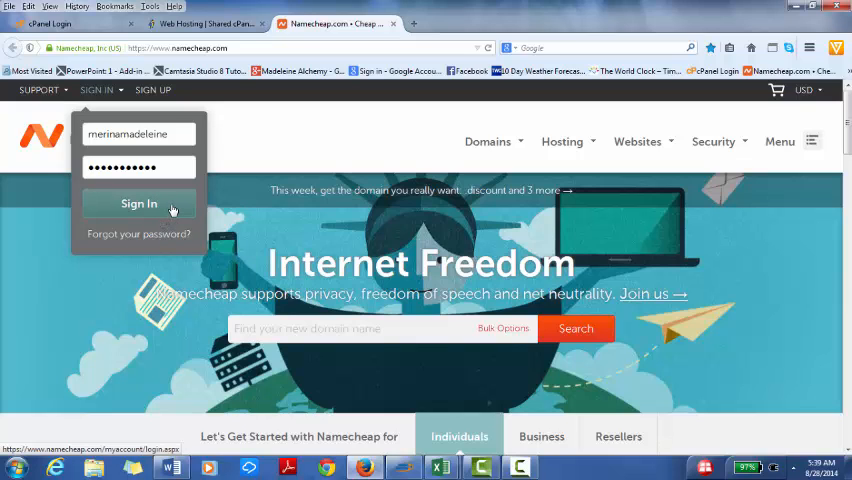
left_click(139, 203)
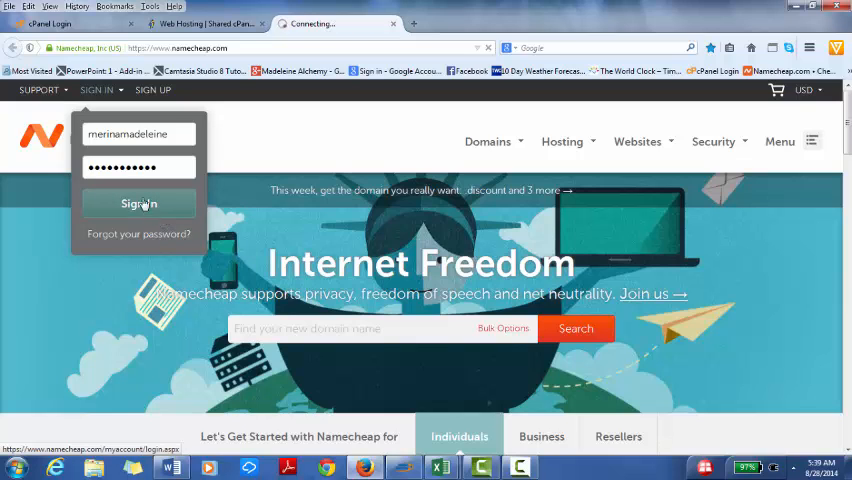
left_click(138, 203)
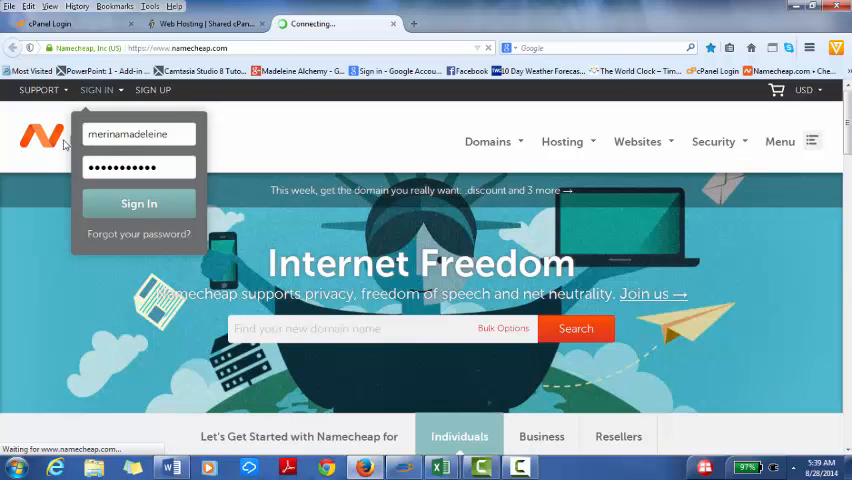
left_click(138, 203)
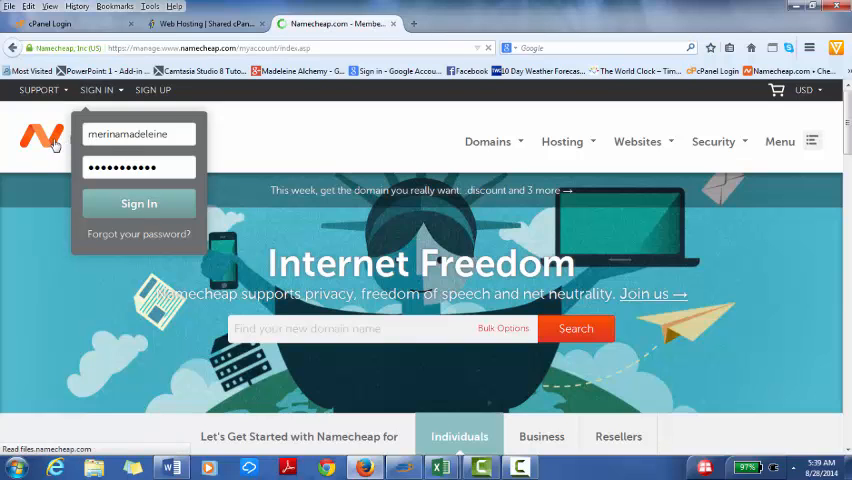
- Go to Manage Domains from the account menu to list all eight domains
left_click(138, 203)
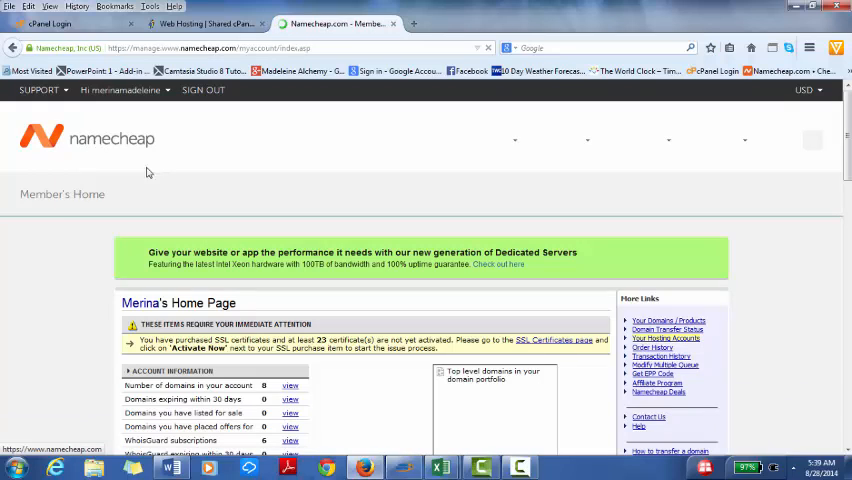
left_click(120, 89)
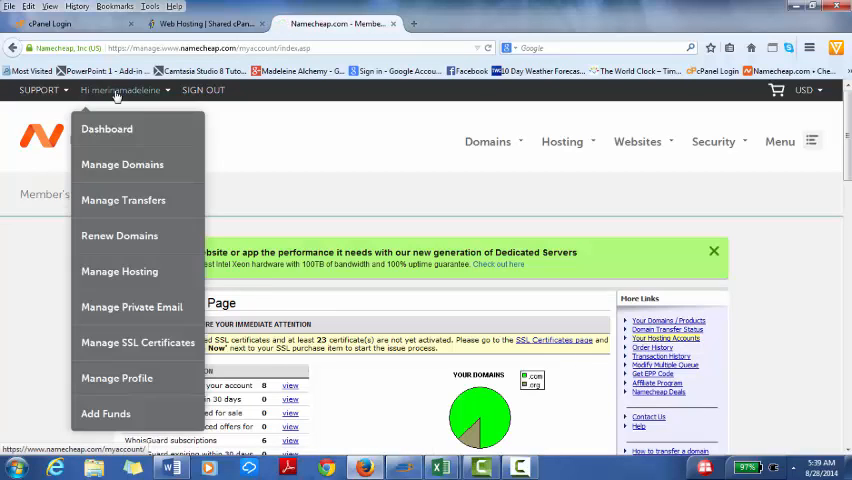
mouse_move(122, 164)
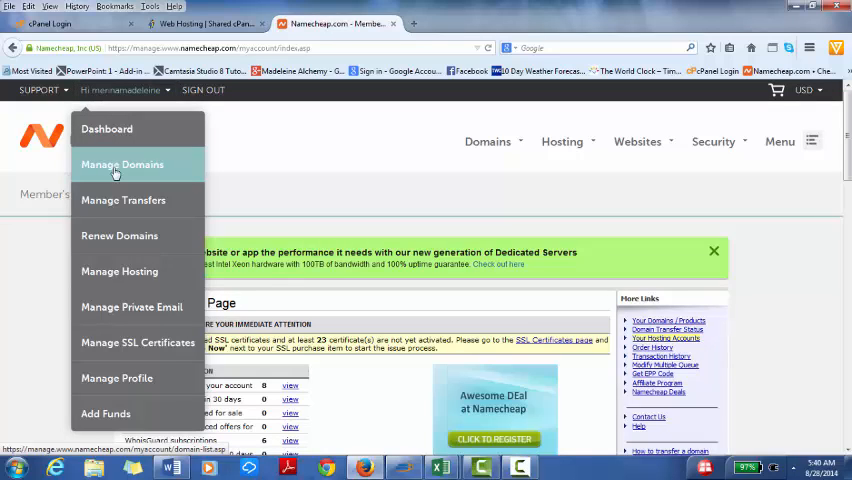
left_click(121, 164)
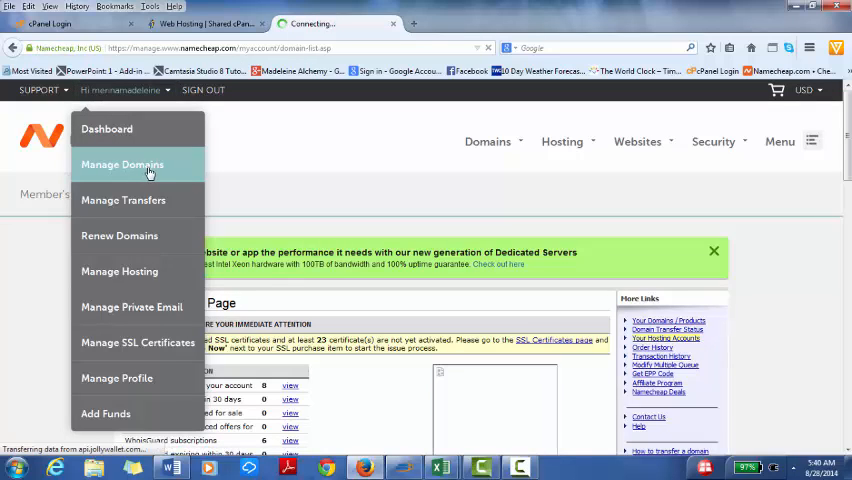
left_click(122, 164)
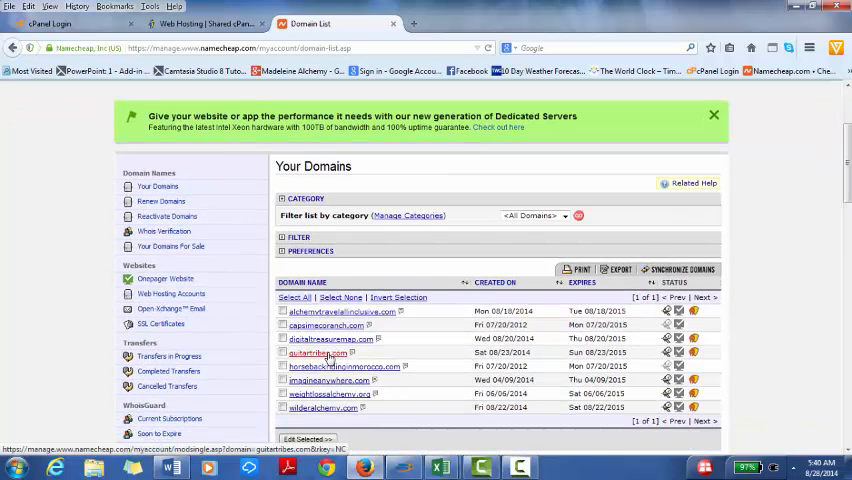
- Open guitartribes.com and its Transfer DNS to Webhost nameserver fields
left_click(318, 353)
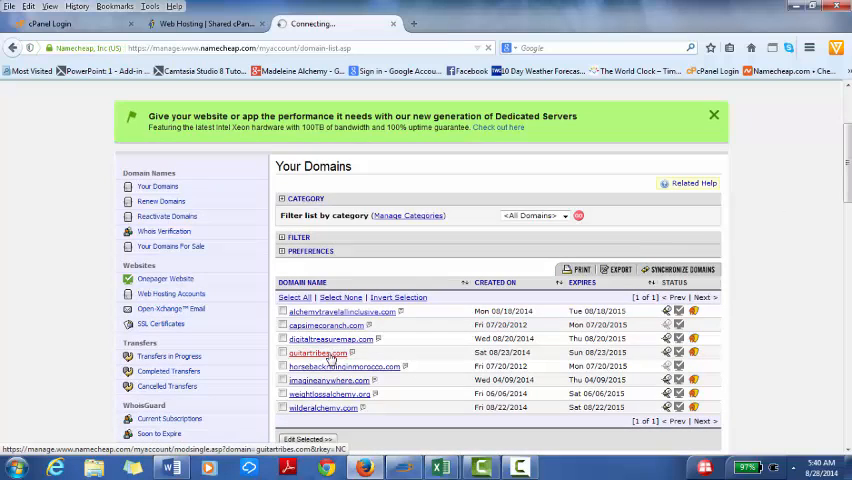
left_click(325, 325)
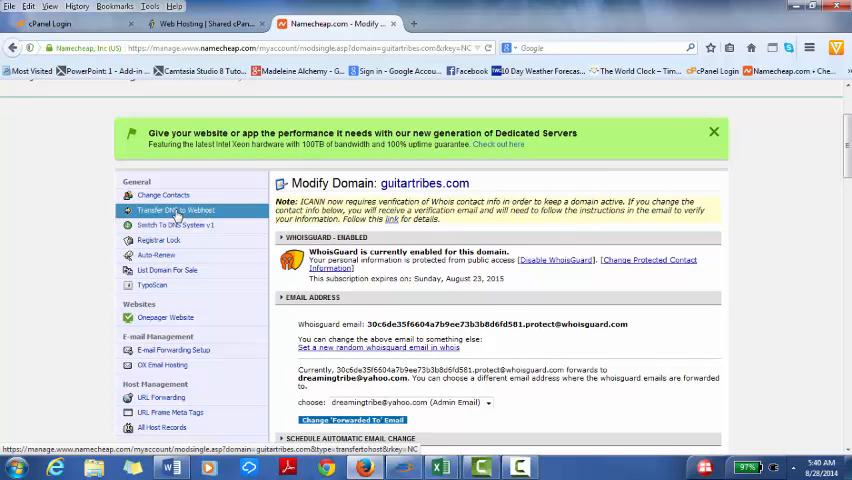
left_click(175, 210)
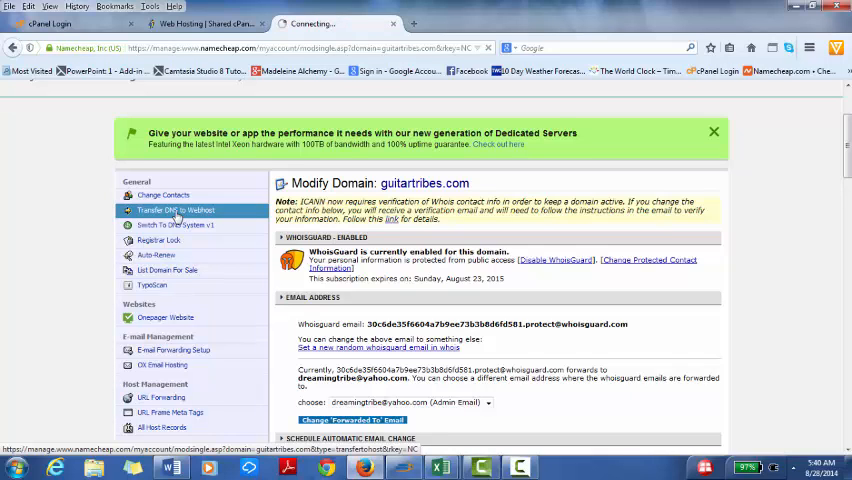
left_click(175, 210)
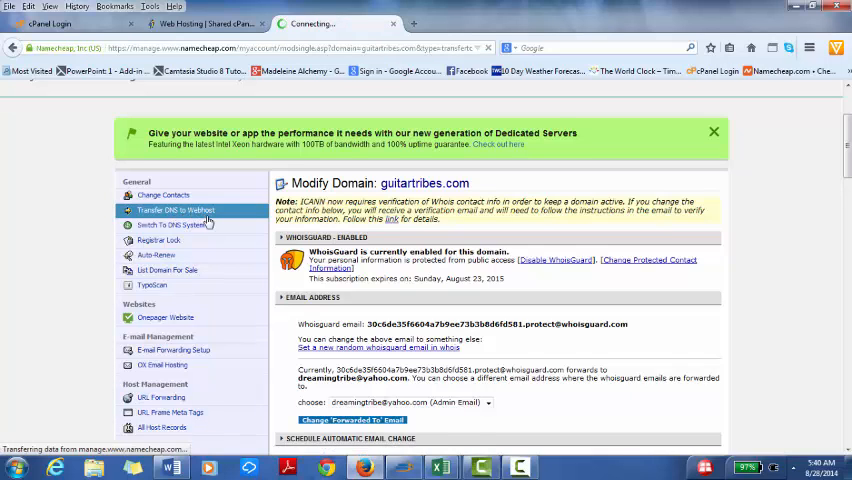
left_click(175, 209)
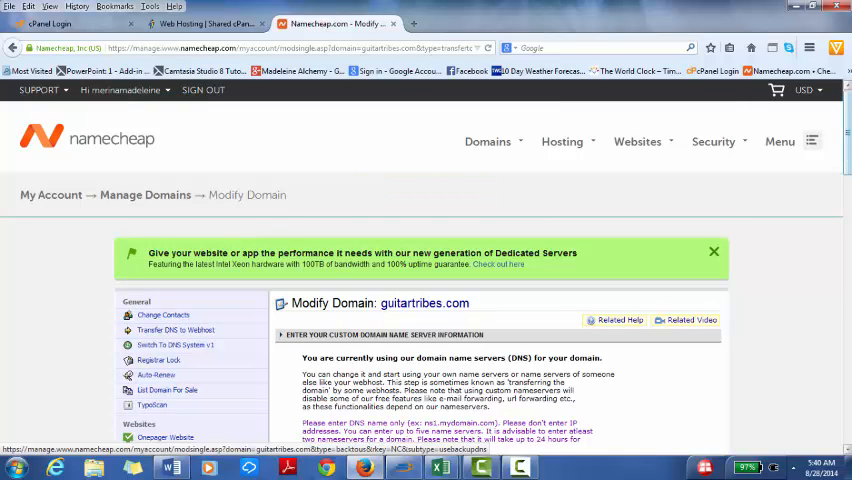
scroll("down", 3)
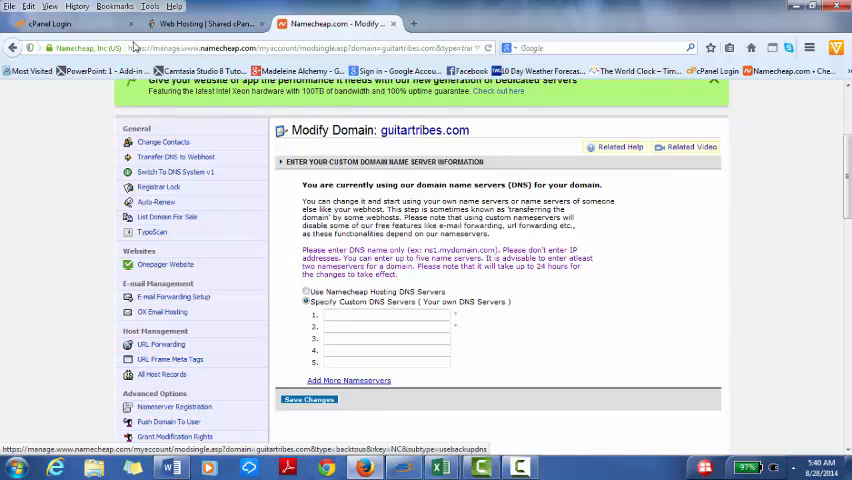
- Log in to HostGator cPanel, close the Cloud Backup popup, and find the Account Information nameservers
left_click(50, 23)
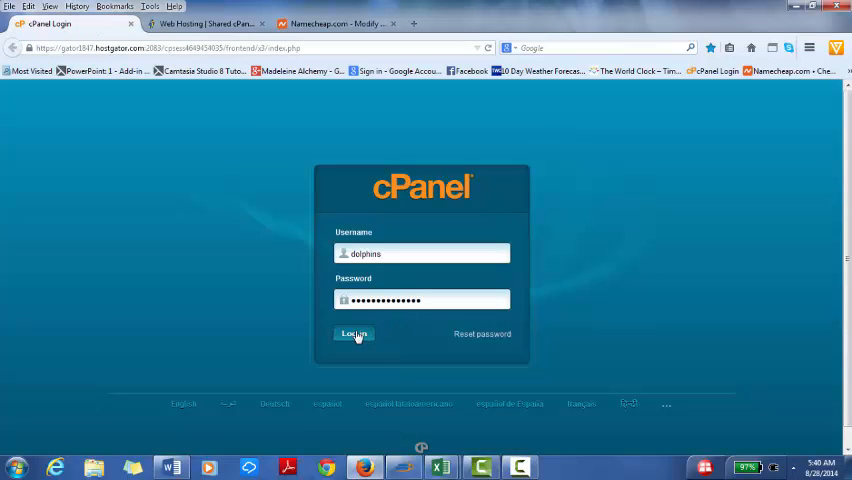
left_click(353, 333)
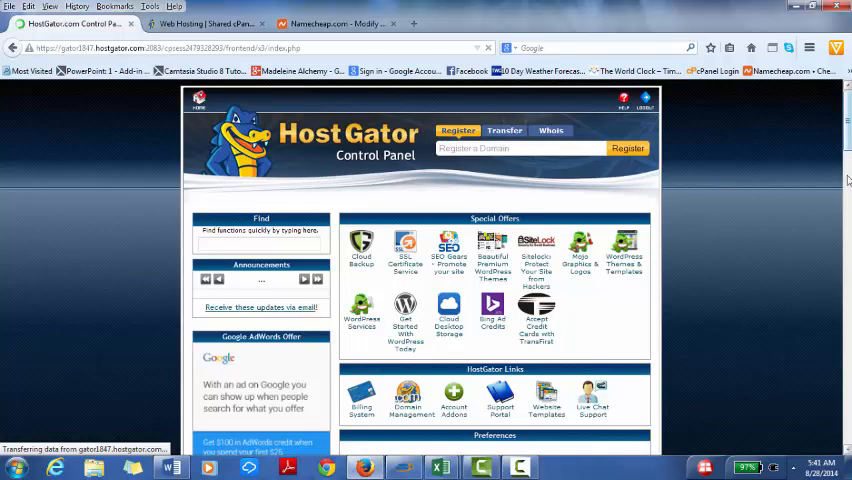
scroll("down", 3)
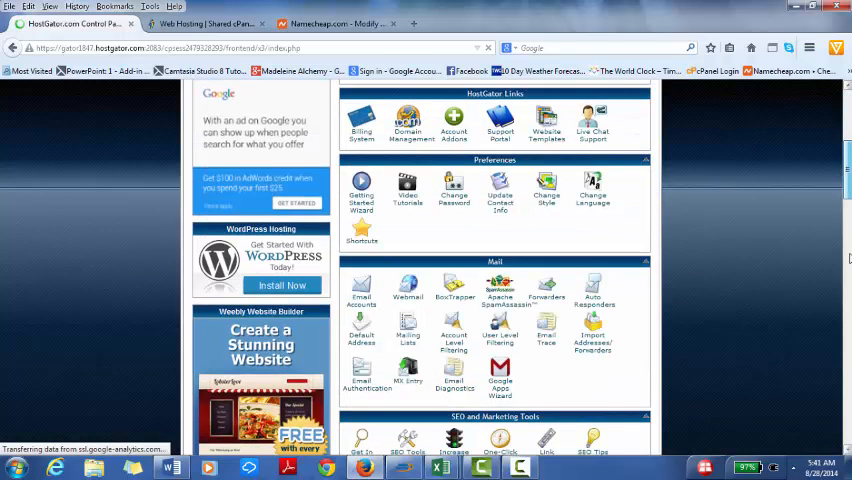
scroll("down", 3)
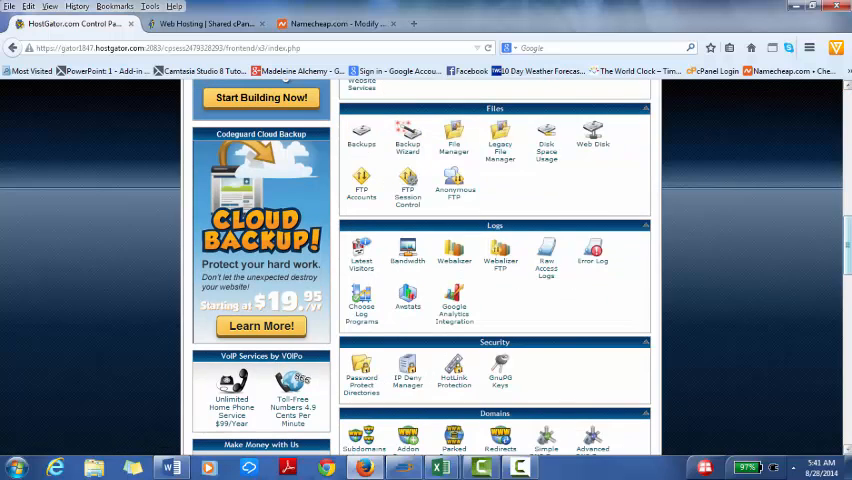
scroll("down", 3)
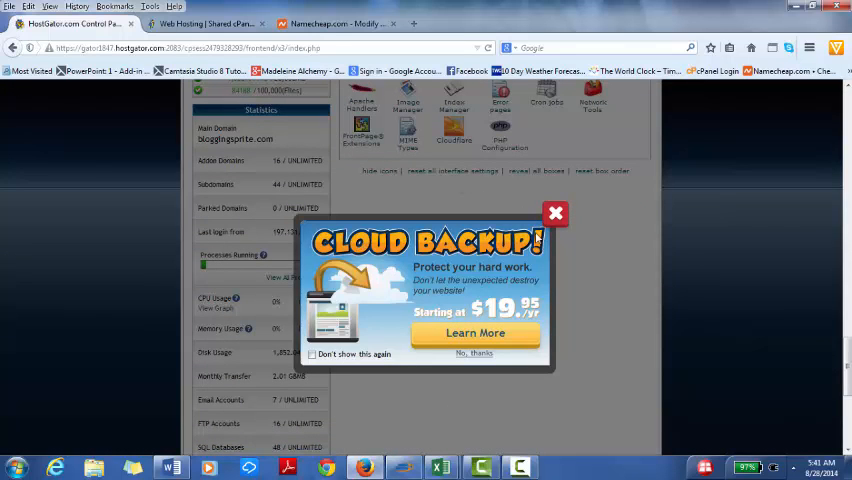
left_click(555, 213)
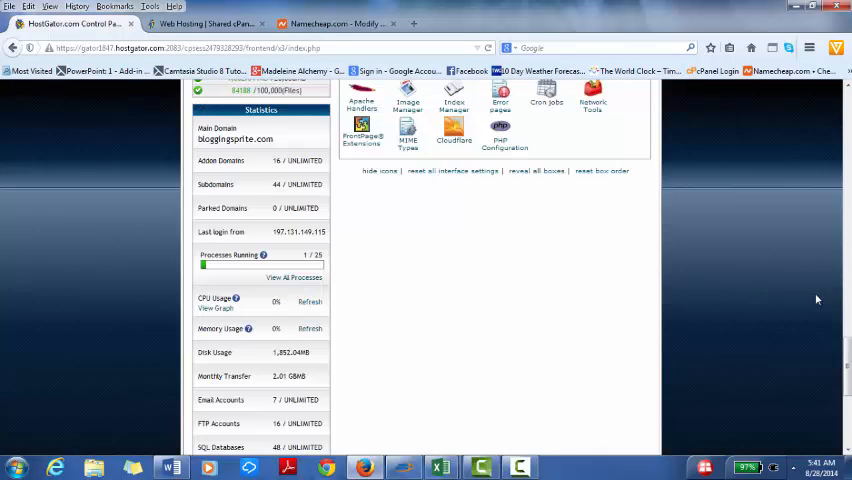
scroll("down", 3)
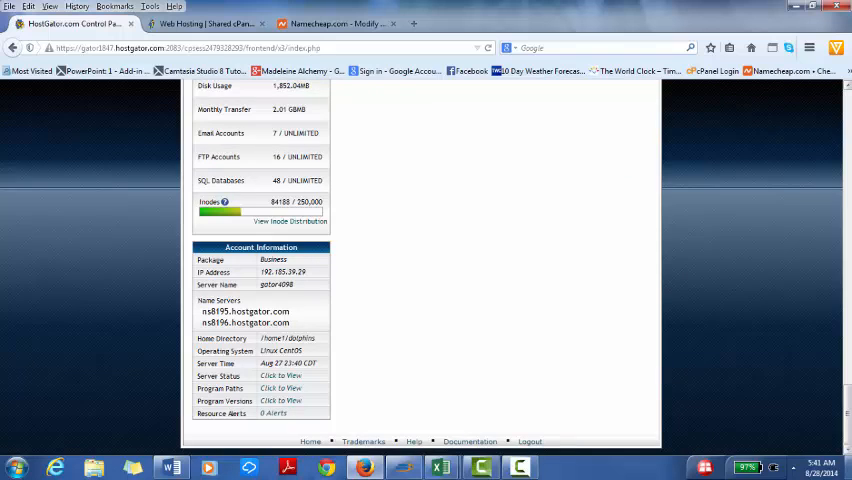
mouse_move(327, 348)
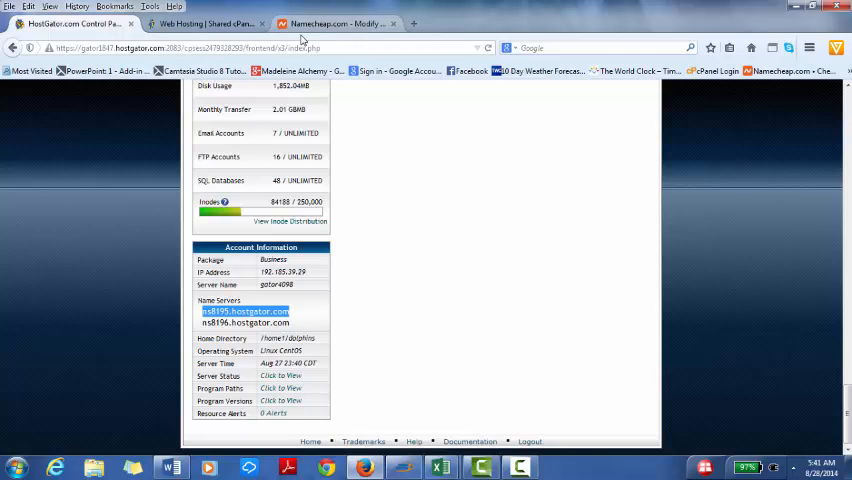
- Enter ns8195.hostgator.com and ns8196.hostgator.com as custom nameservers and save
left_click(335, 23)
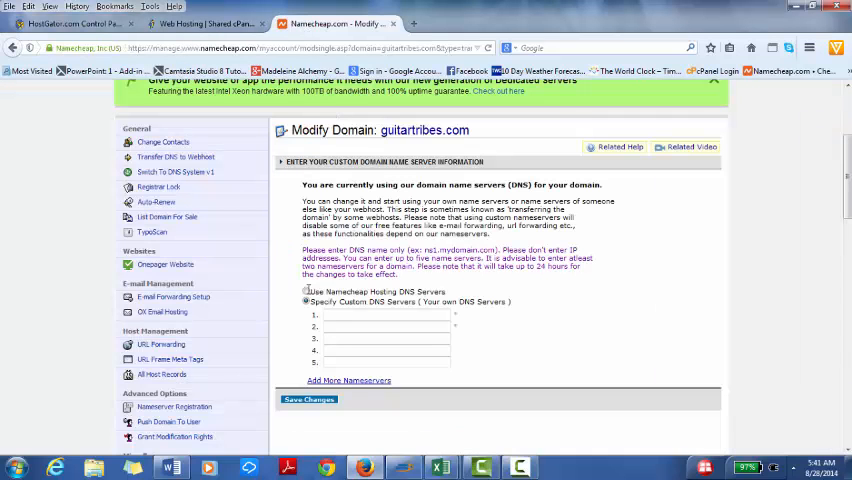
left_click(306, 301)
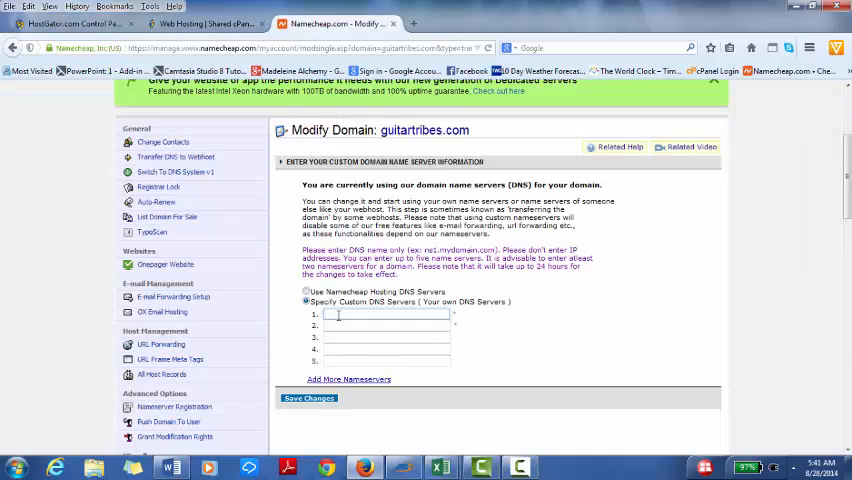
type("ns8195.hostgator.com")
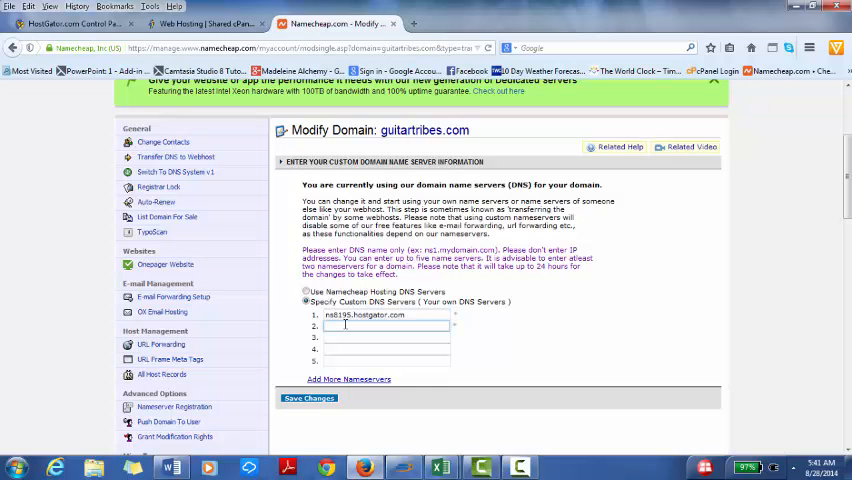
type("ns")
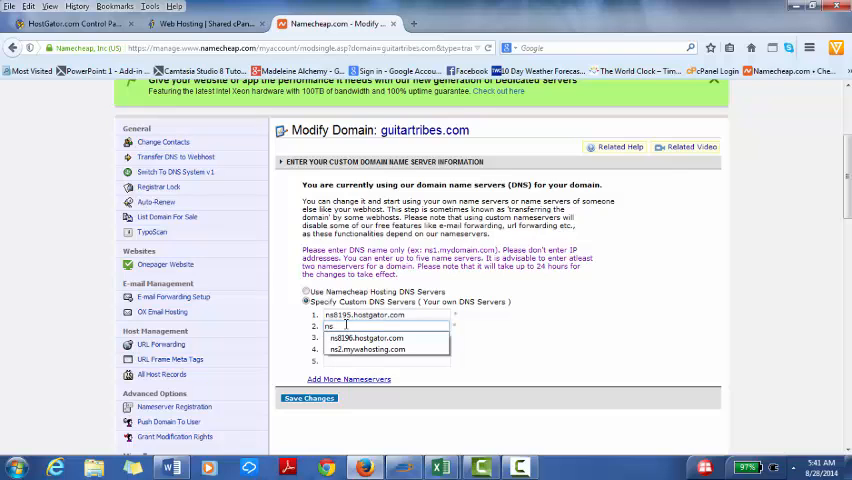
left_click(365, 337)
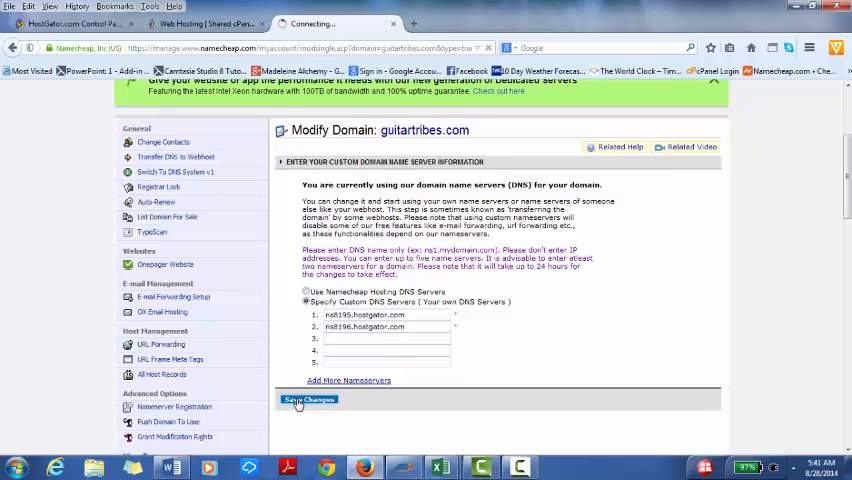
left_click(309, 400)
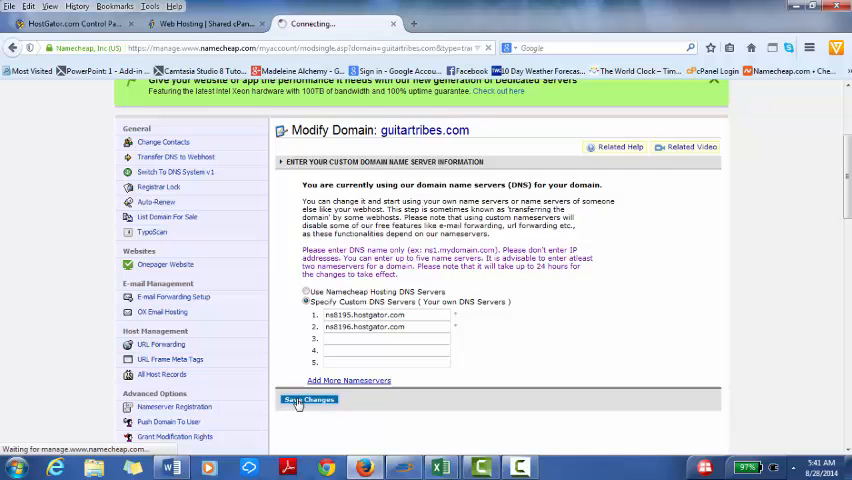
left_click(308, 399)
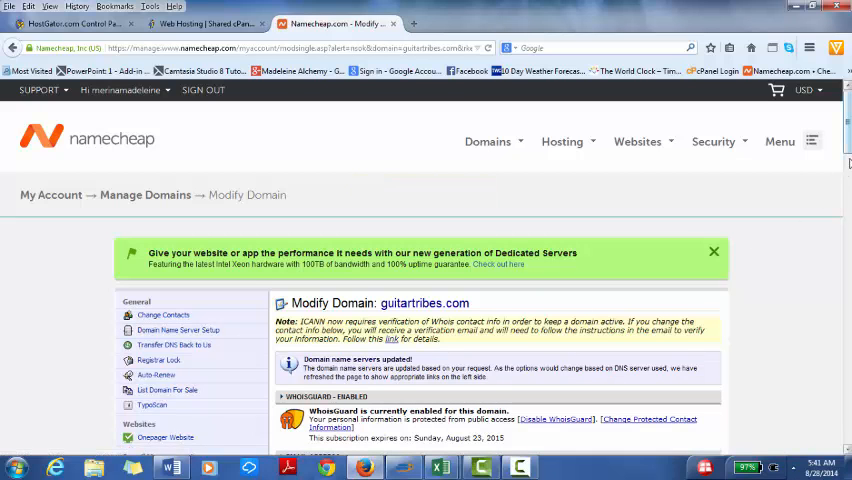
- Scroll the guitartribes.com page and select the domain name below the update notice
scroll("down", 3)
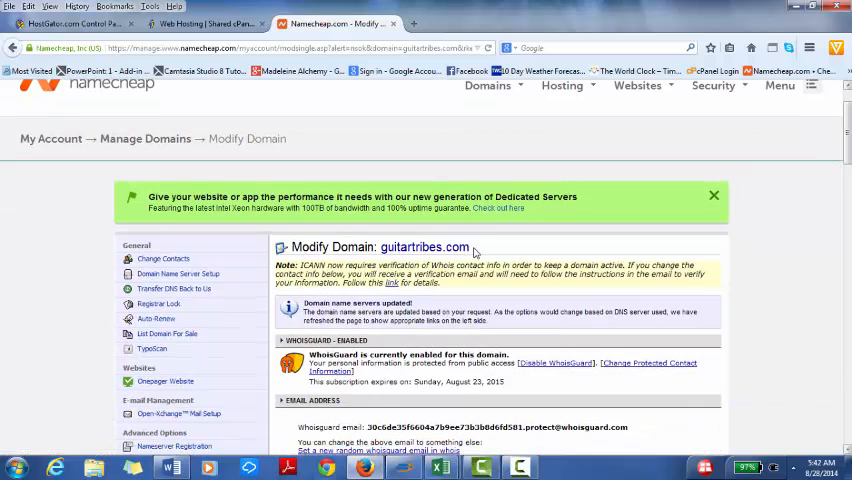
double_click(424, 247)
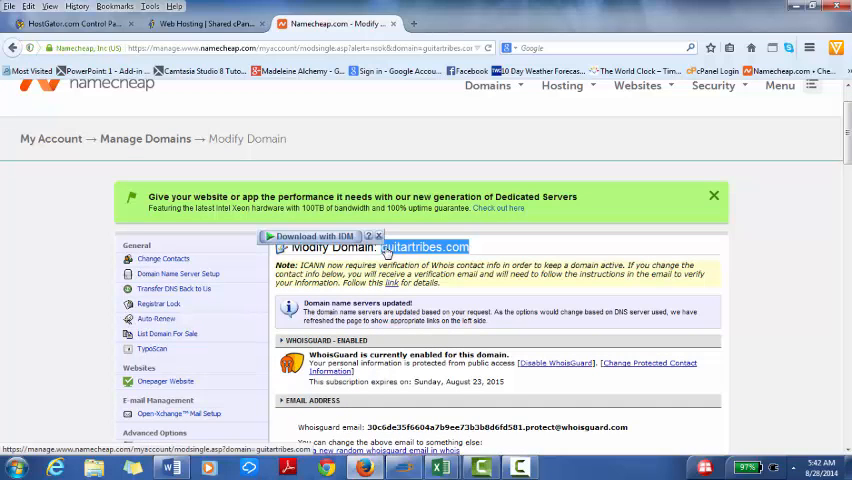
mouse_move(193, 110)
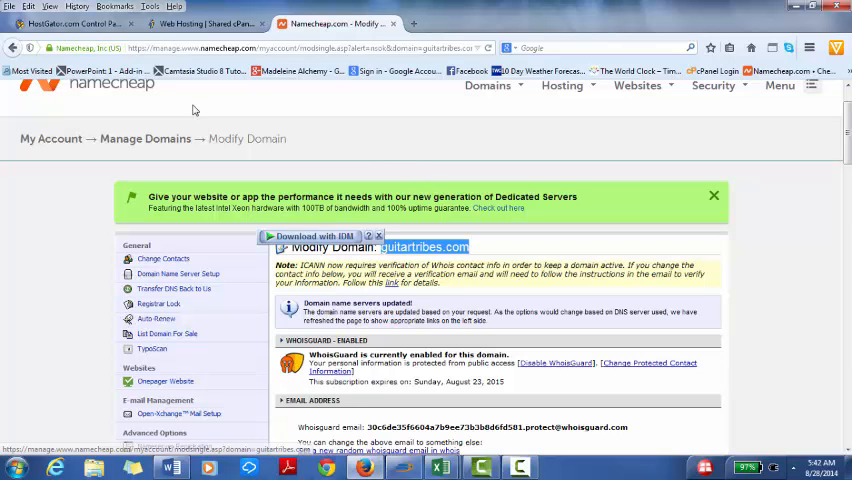
mouse_move(298, 147)
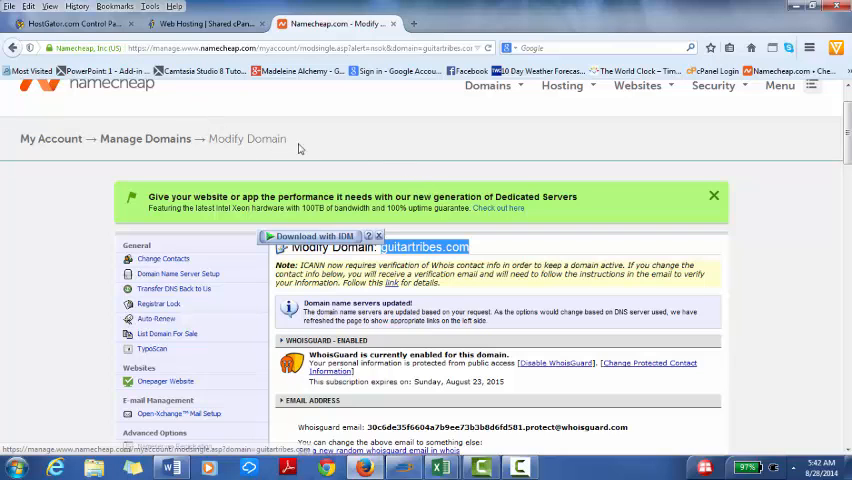
mouse_move(338, 138)
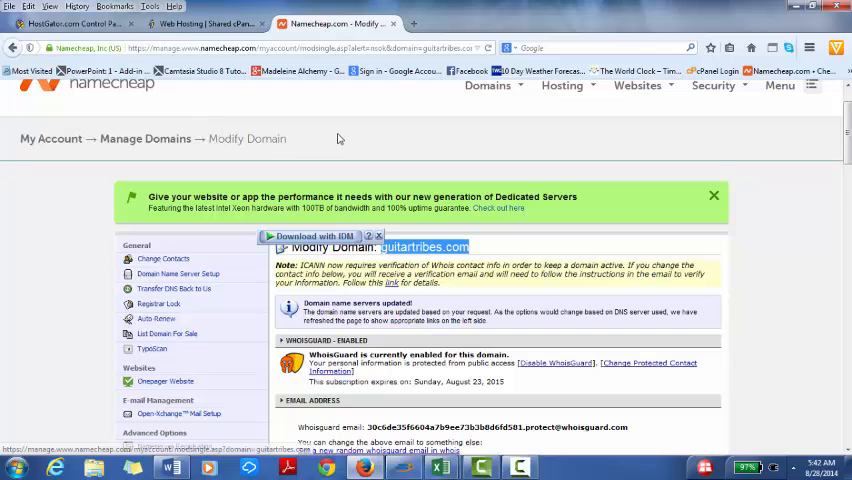